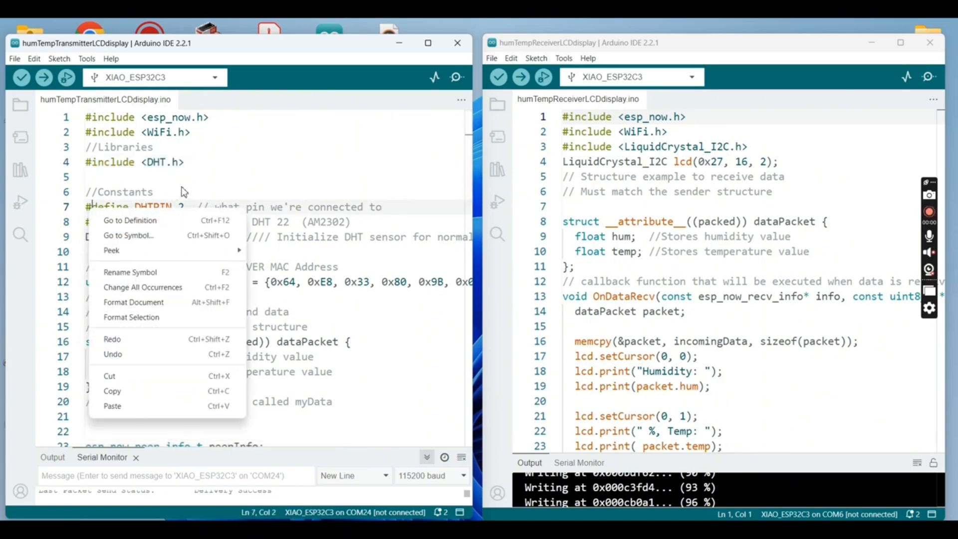
# Step: Dismiss the editing popup and rename myData to dataPacket in the line 20 comment
pyautogui.click(384, 208)
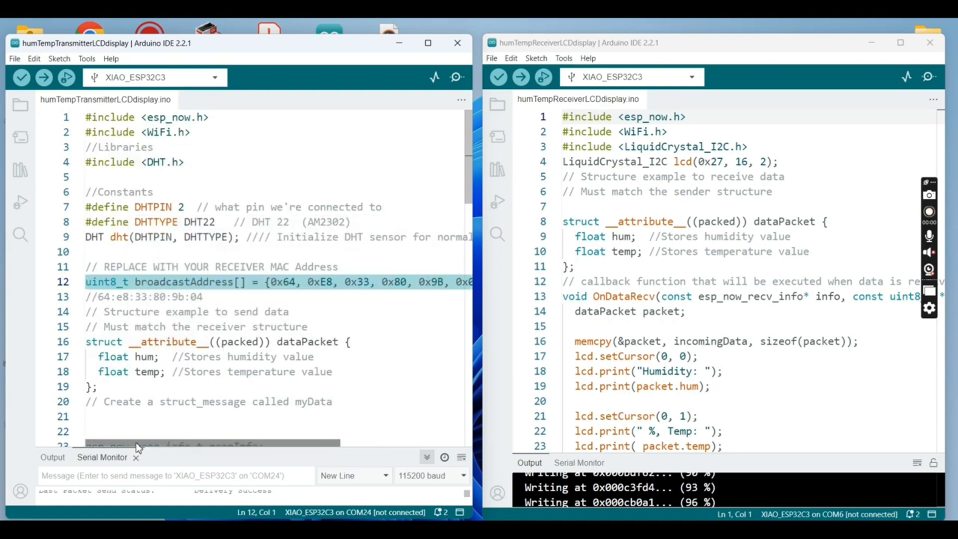
pyautogui.click(94, 357)
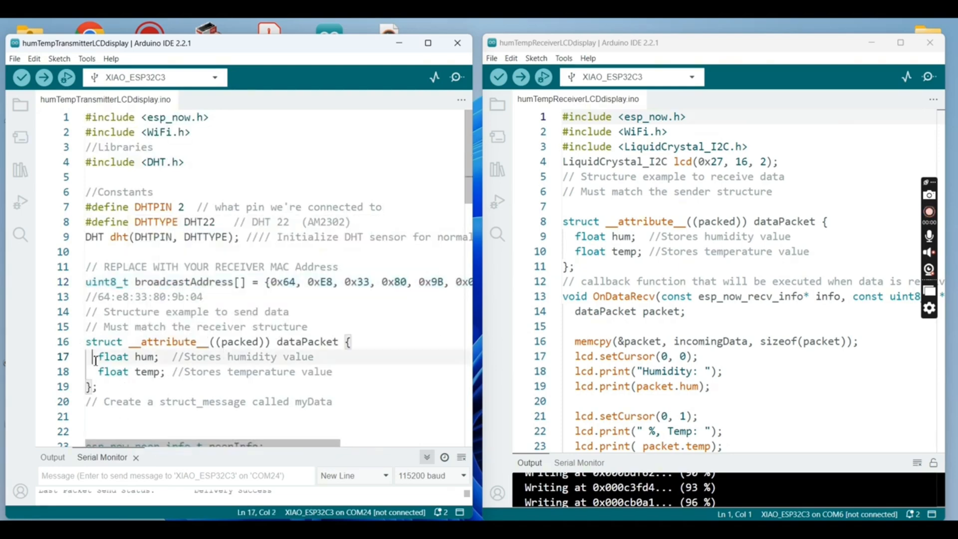
pyautogui.moveTo(92, 357); pyautogui.dragTo(199, 371)
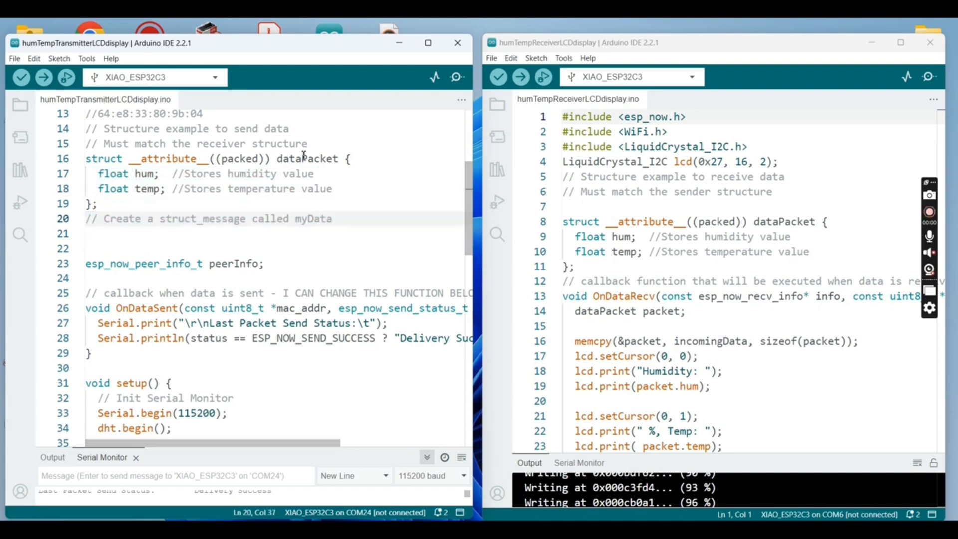
pyautogui.doubleClick(308, 158)
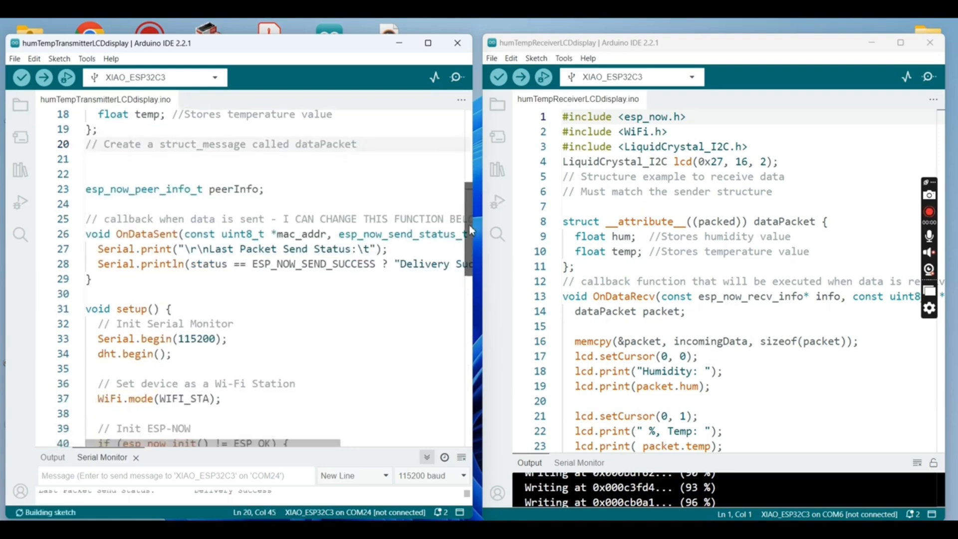
# Step: Scroll through setup() and loop(), selecting the dht.begin() line along the way
pyautogui.scroll(-3)
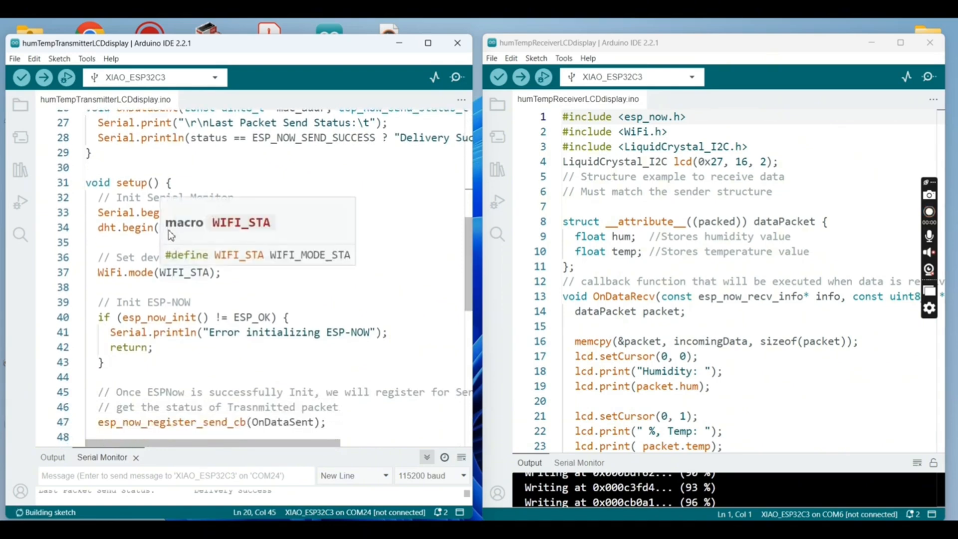
pyautogui.click(175, 227)
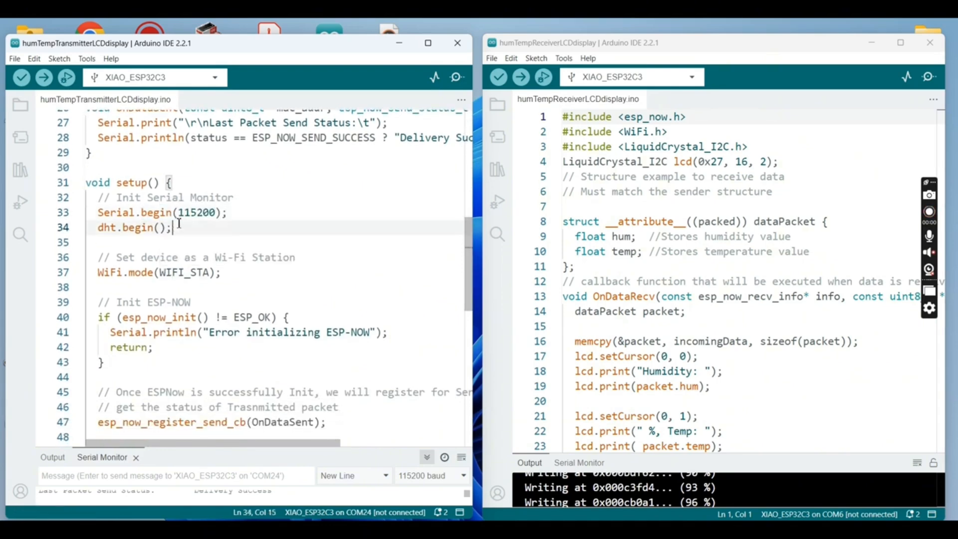
pyautogui.tripleClick(128, 228)
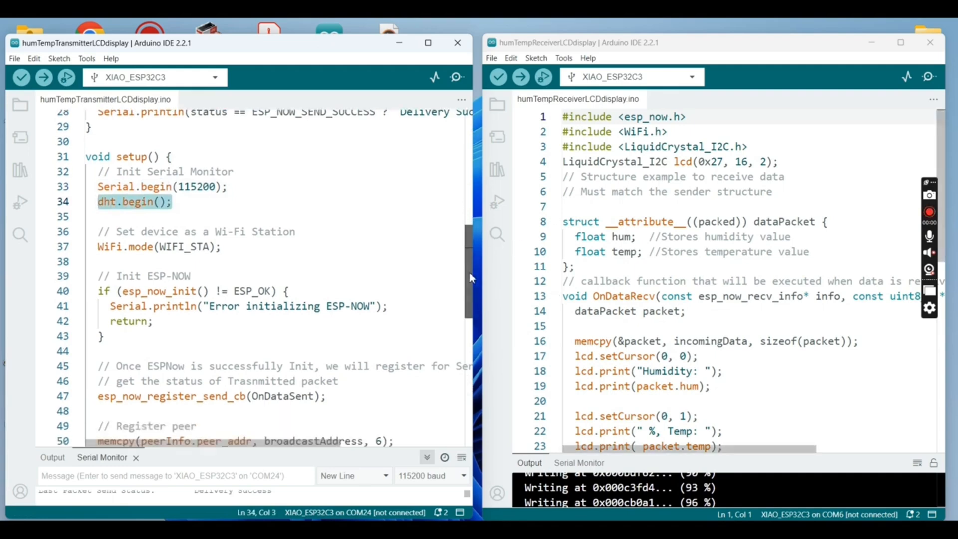
pyautogui.scroll(-3)
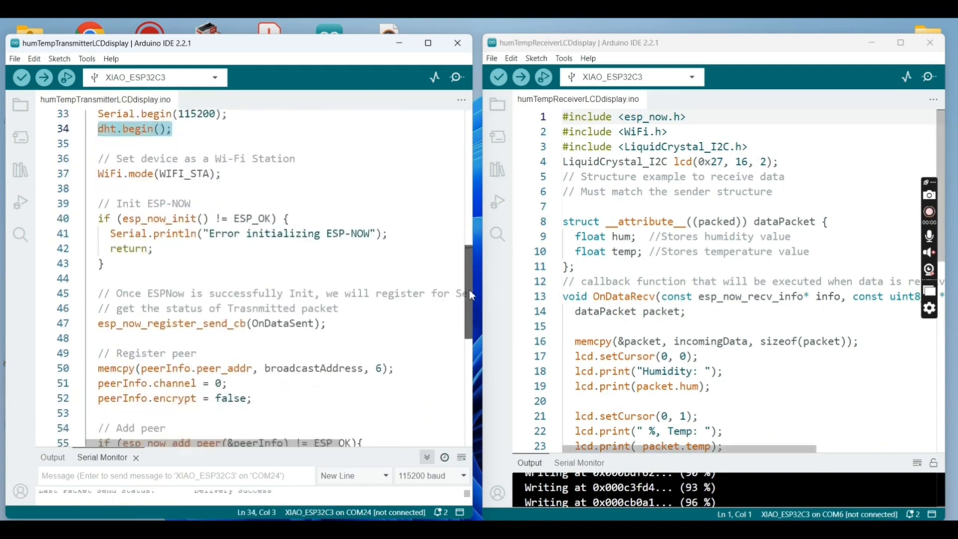
pyautogui.scroll(-3)
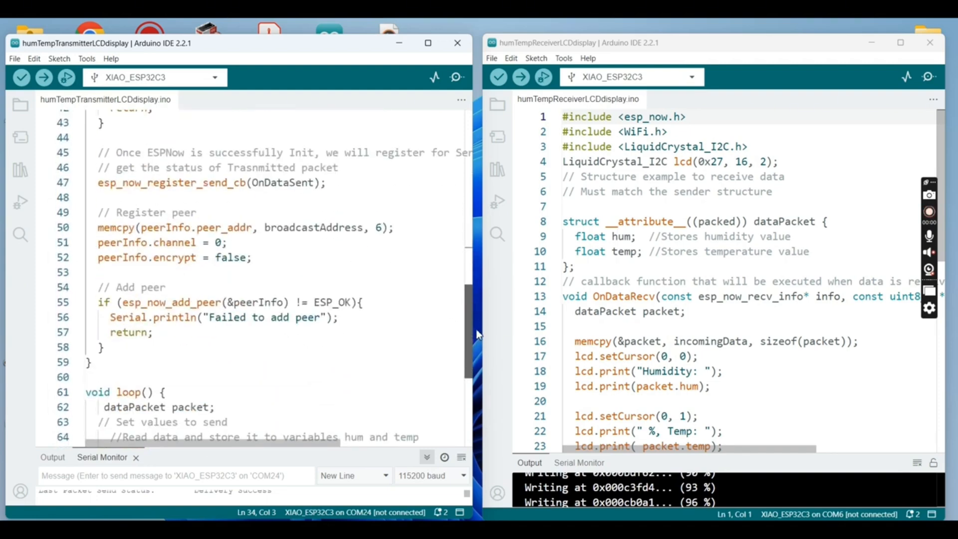
pyautogui.scroll(-3)
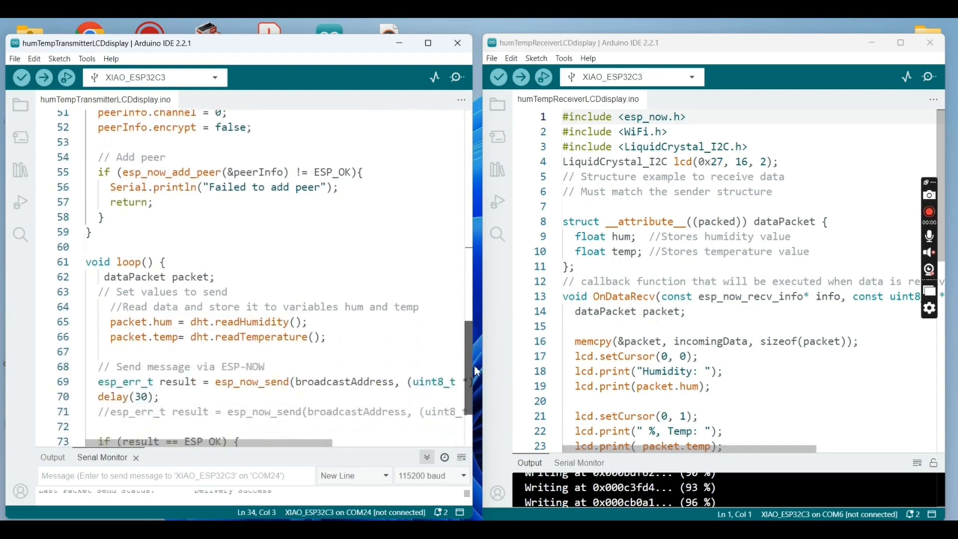
pyautogui.scroll(-3)
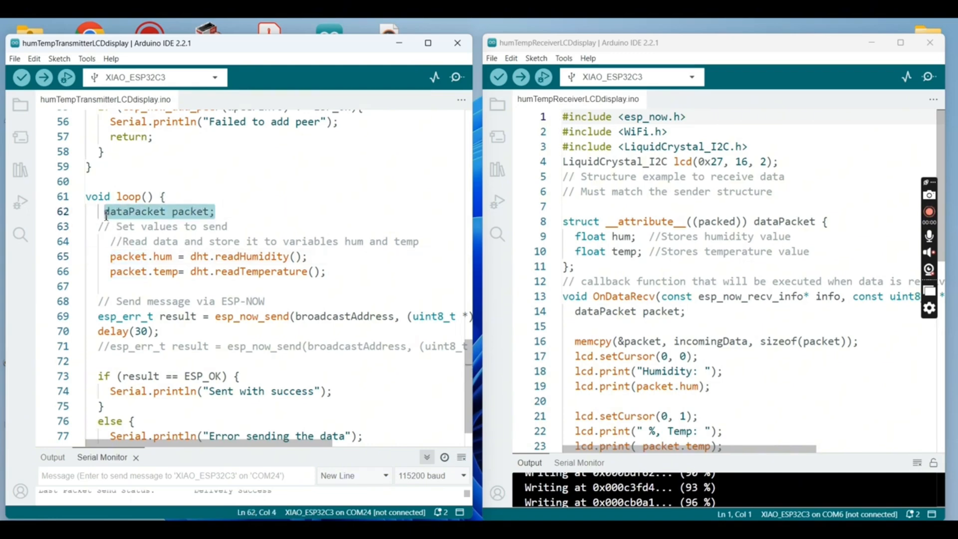
pyautogui.moveTo(135, 211)
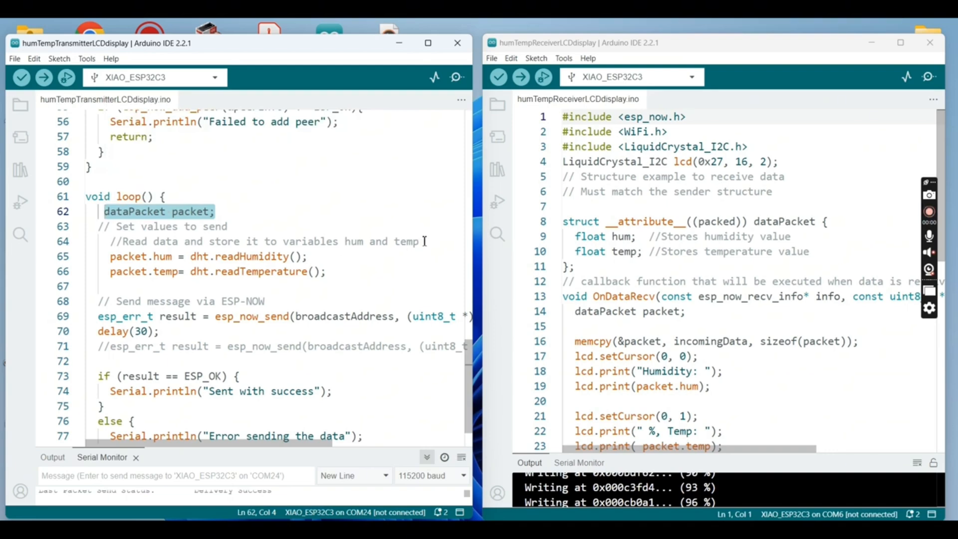
pyautogui.moveTo(347, 275)
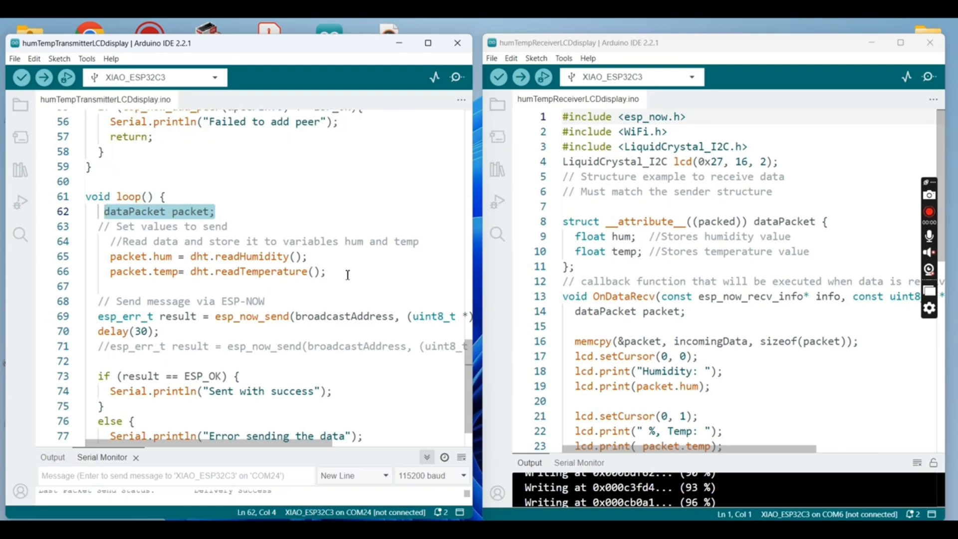
# Step: Select readTemperature(), undo the accidental comment deletion, and select 'packet' in the send call
pyautogui.click(244, 271)
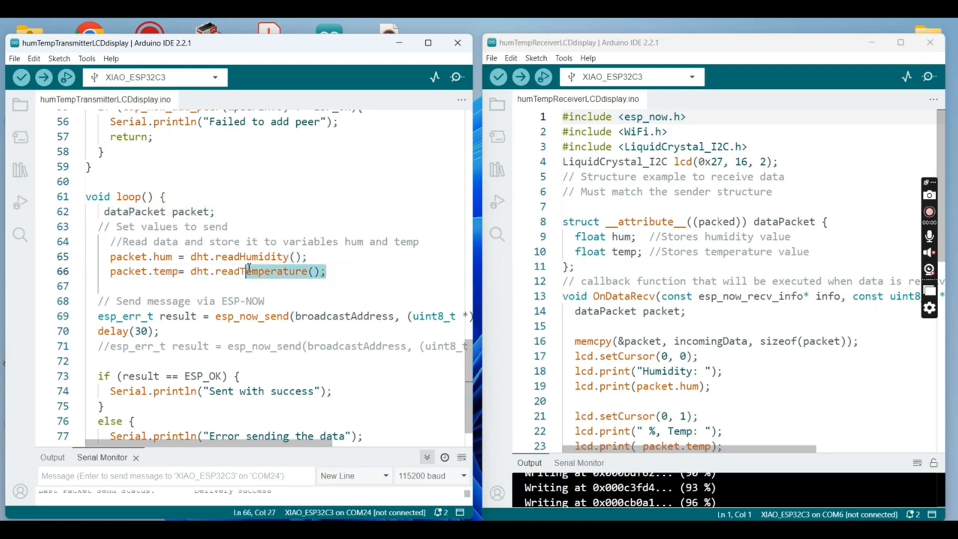
pyautogui.moveTo(245, 272); pyautogui.dragTo(98, 256)
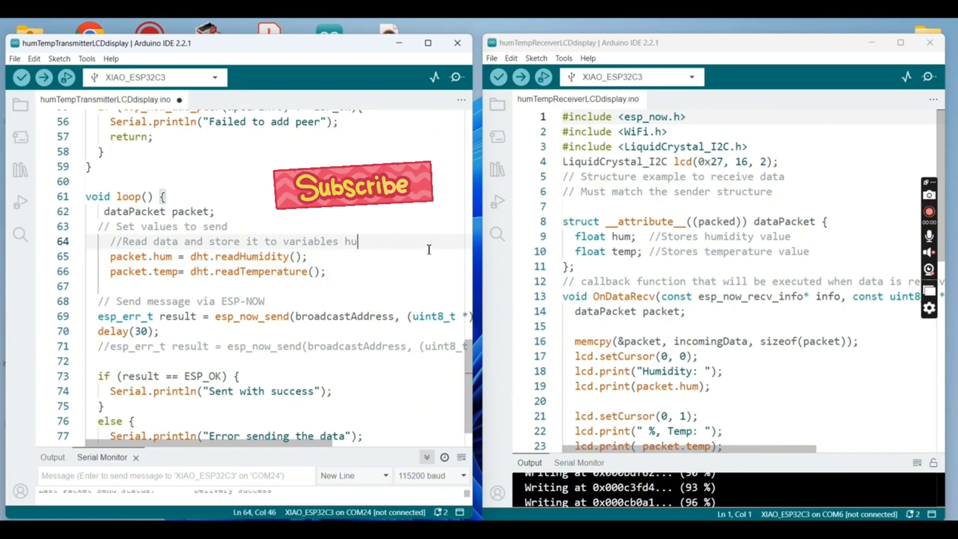
pyautogui.press('Backspace')
pyautogui.write('m and temp')
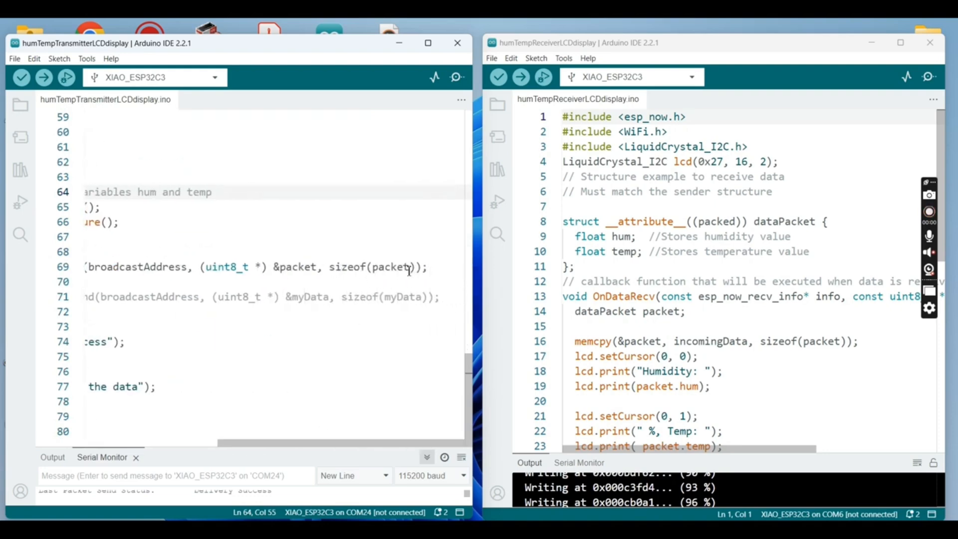
pyautogui.doubleClick(299, 267)
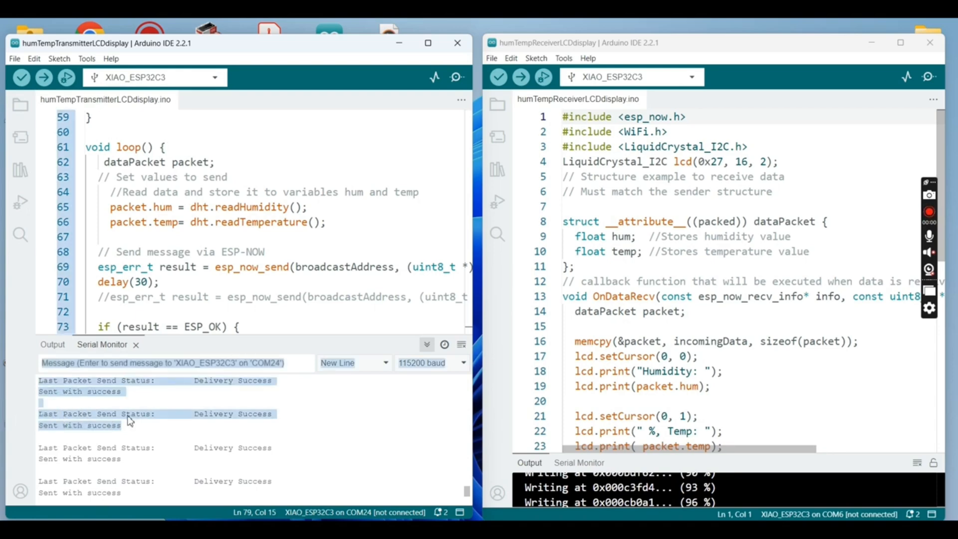
pyautogui.click(754, 160)
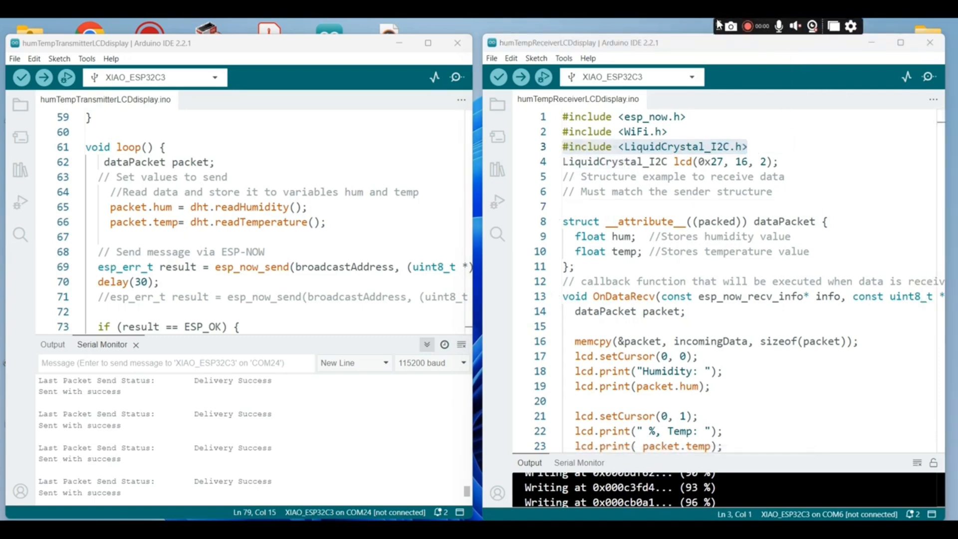
pyautogui.doubleClick(714, 162)
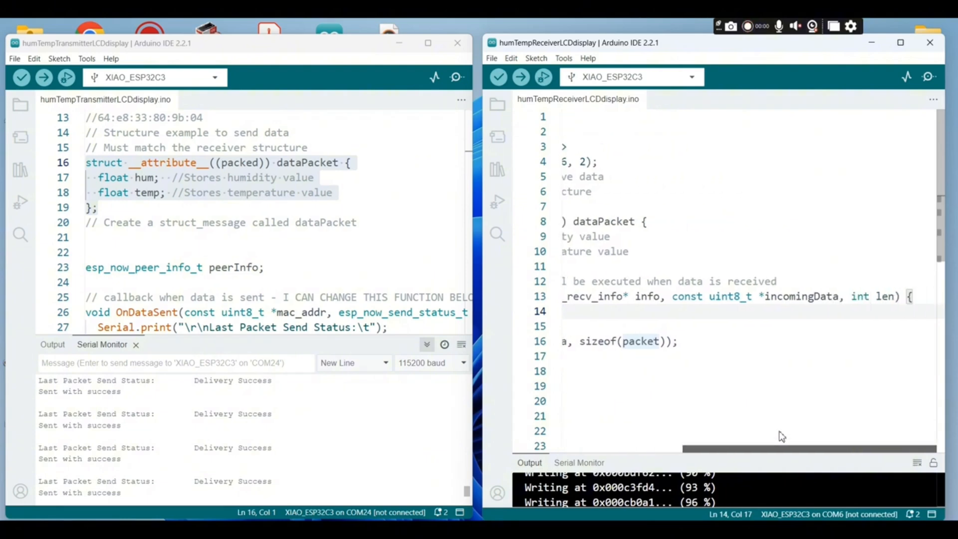
pyautogui.hscroll(-3)
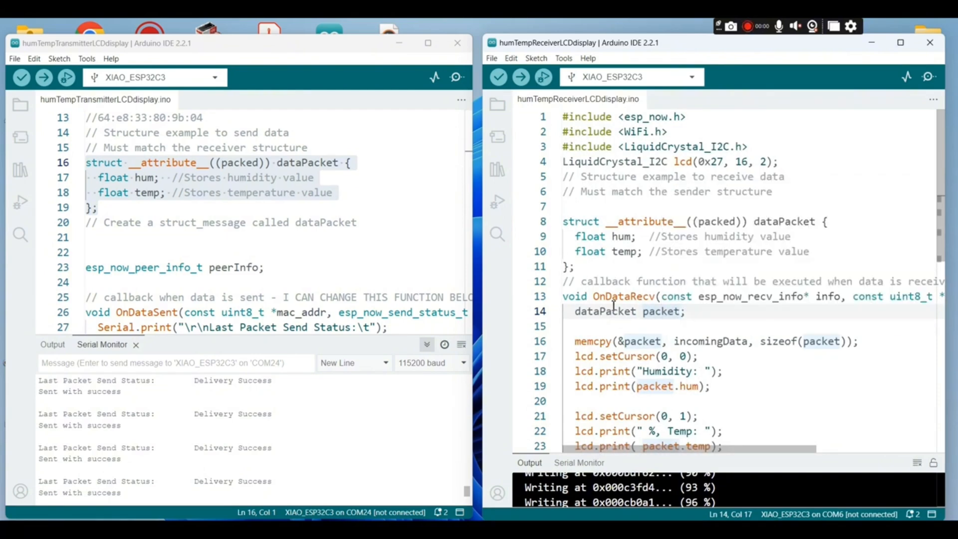
pyautogui.click(662, 311)
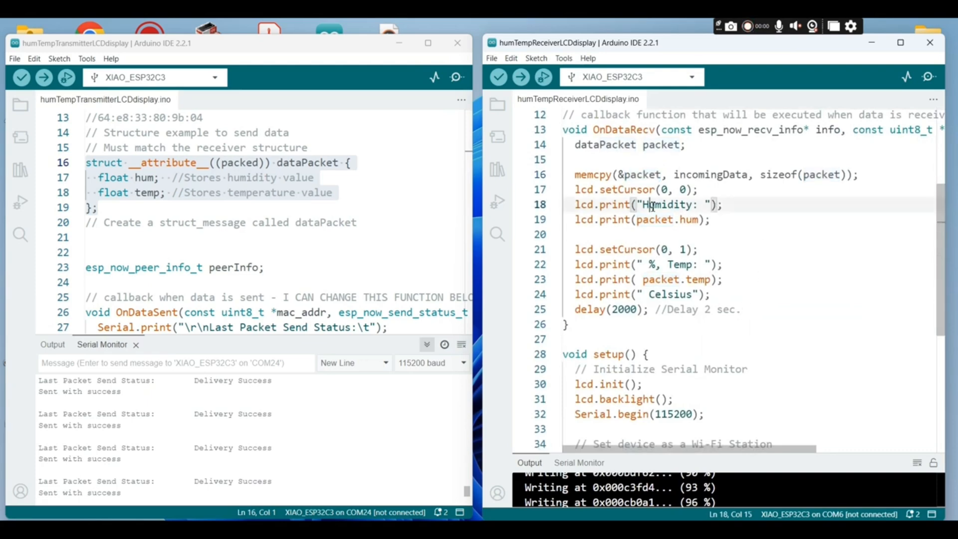
pyautogui.doubleClick(666, 204)
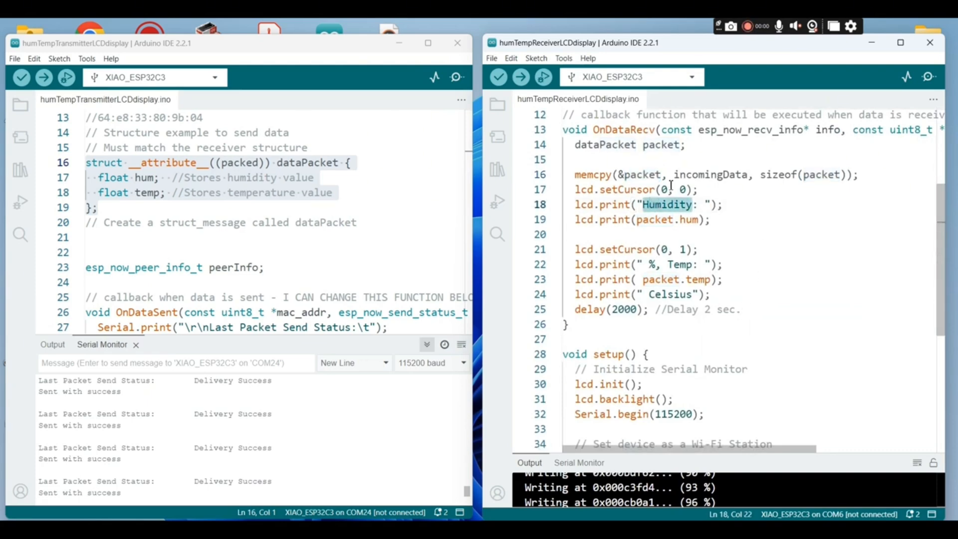
pyautogui.click(657, 190)
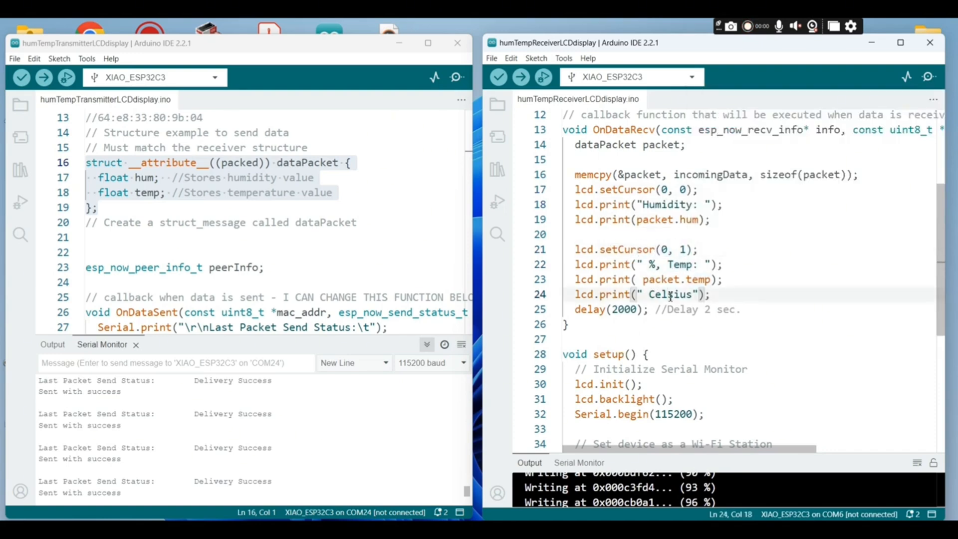
pyautogui.doubleClick(670, 295)
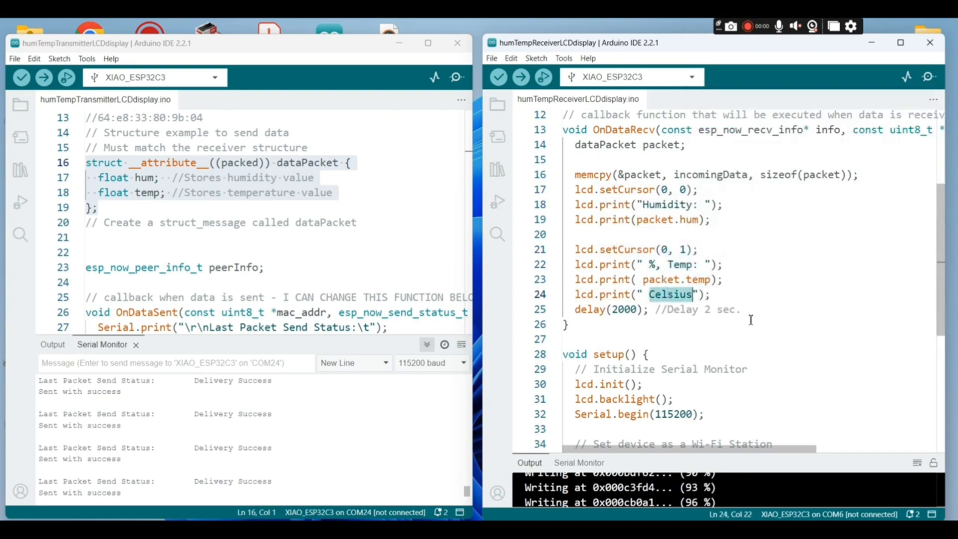
pyautogui.scroll(-3)
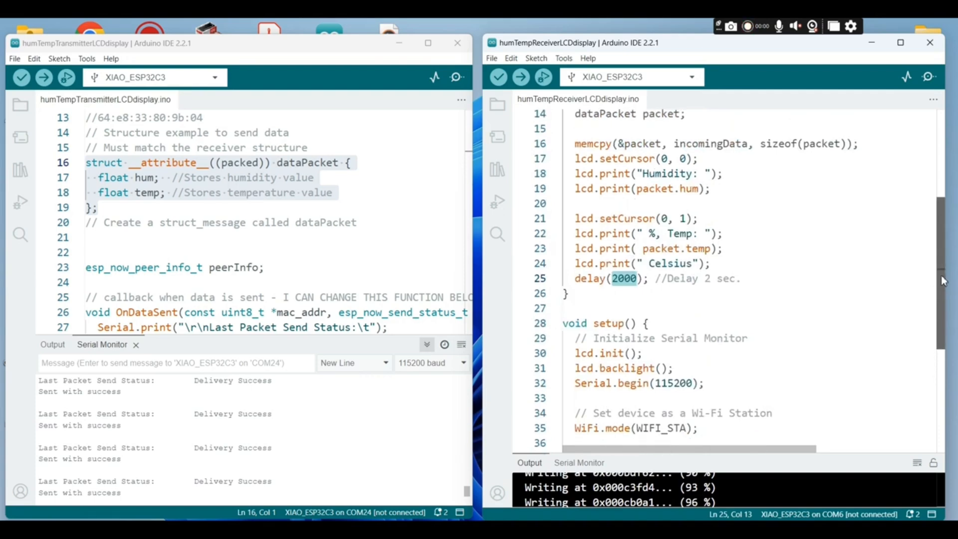
# Step: Scroll the receiver's setup() and select the lcd.backlight() call
pyautogui.scroll(-3)
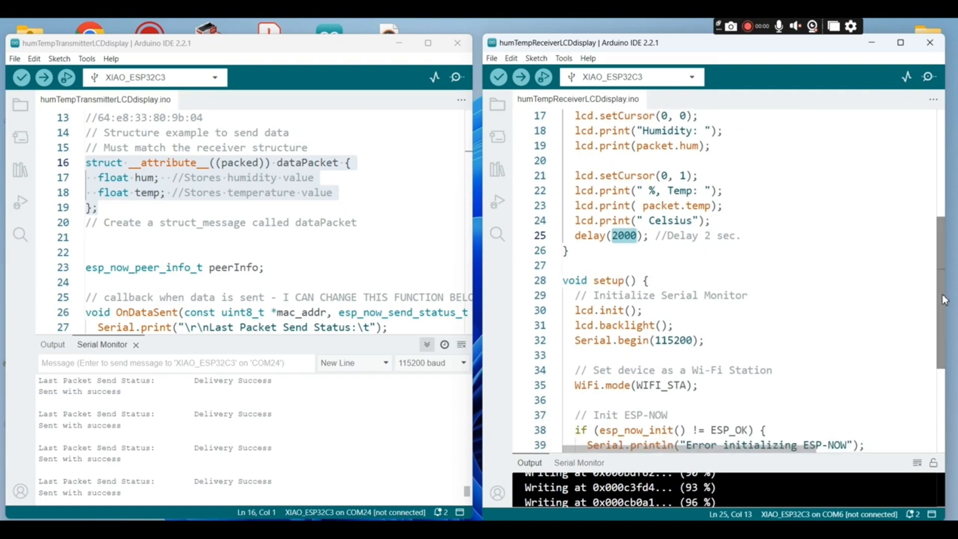
pyautogui.click(650, 325)
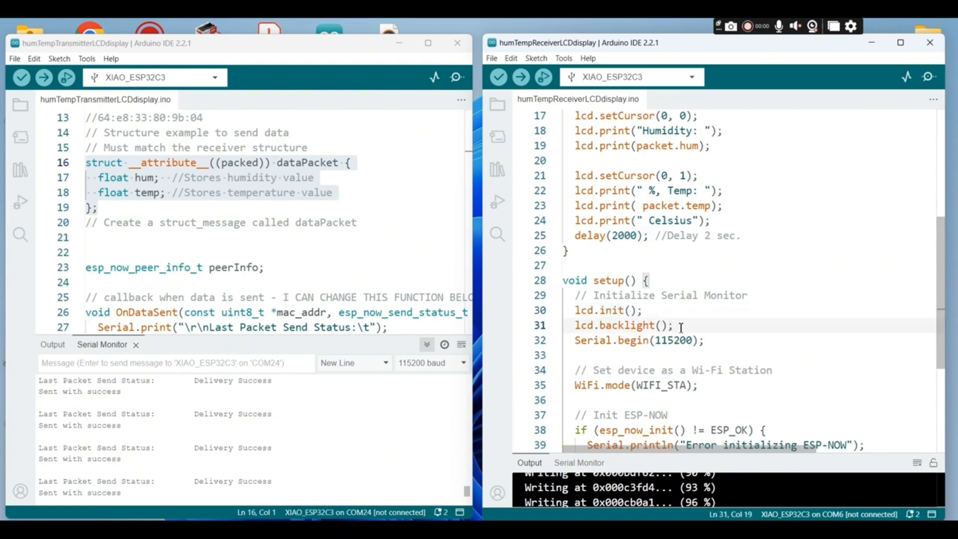
pyautogui.doubleClick(623, 325)
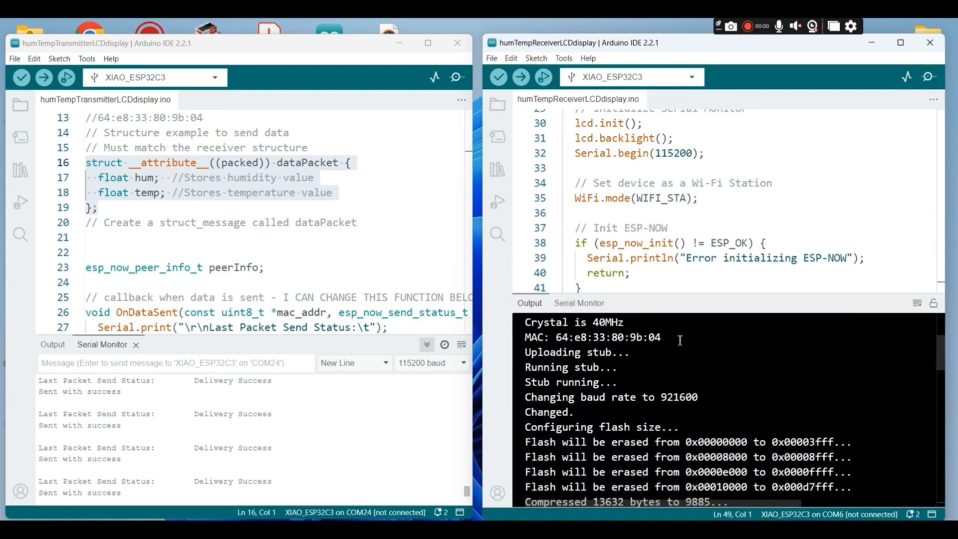
pyautogui.moveTo(555, 337); pyautogui.dragTo(659, 337)
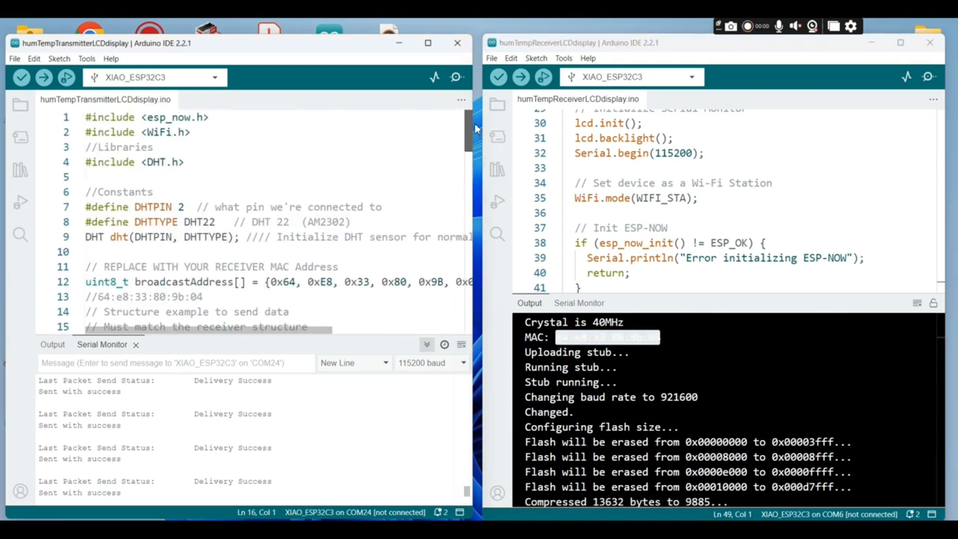
pyautogui.scroll(-3)
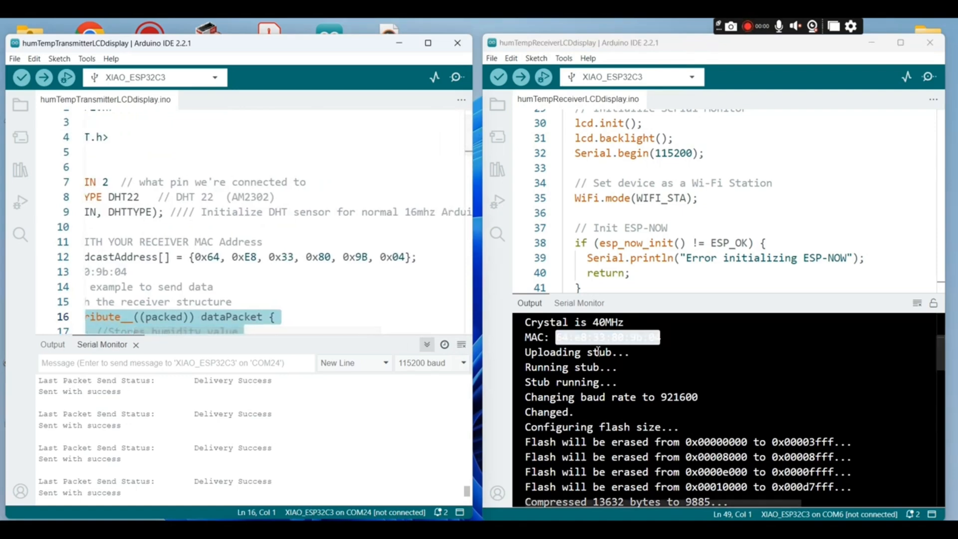
pyautogui.click(414, 257)
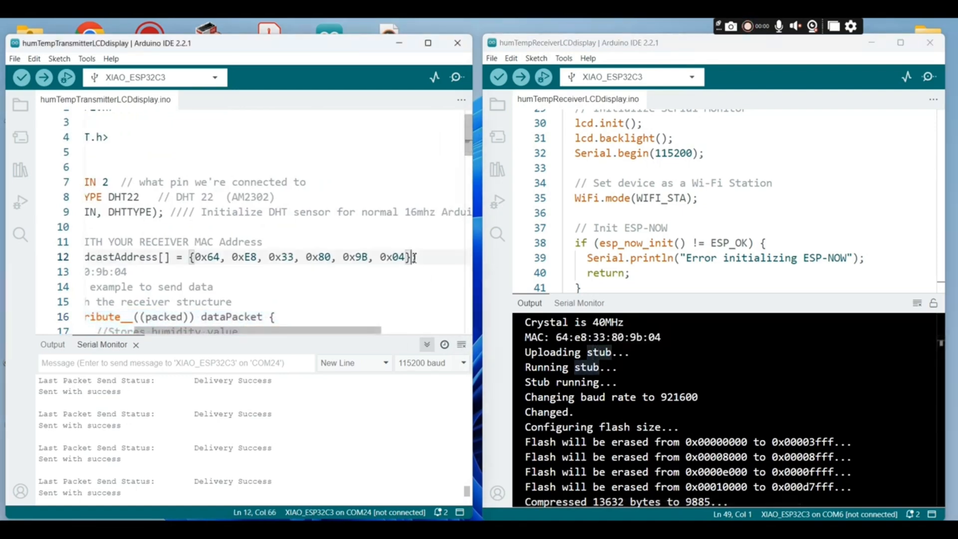